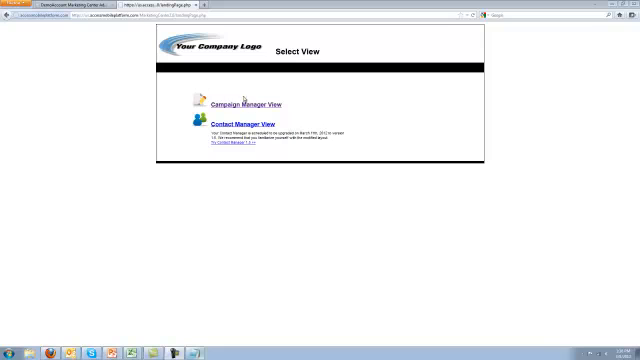
- Enter the Campaign Manager view and choose Create Site under Mobile Web Builder
left_click(240, 104)
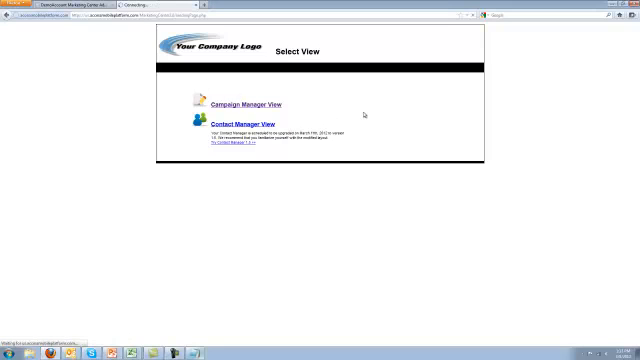
left_click(232, 104)
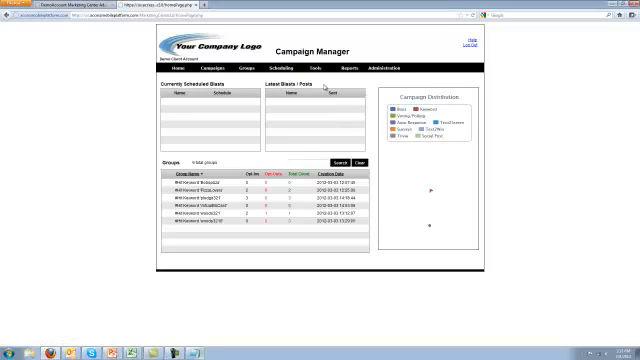
left_click(324, 68)
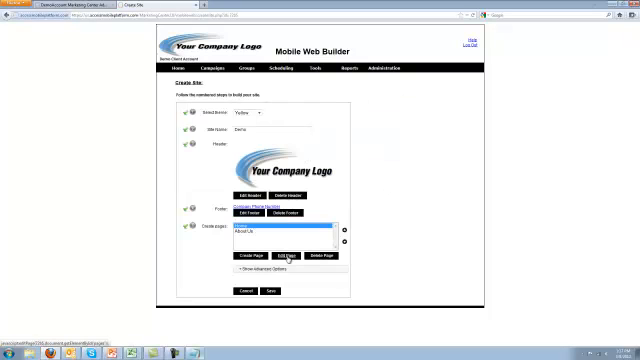
- Enter the site's Page Builder and review its components and phone preview
left_click(288, 260)
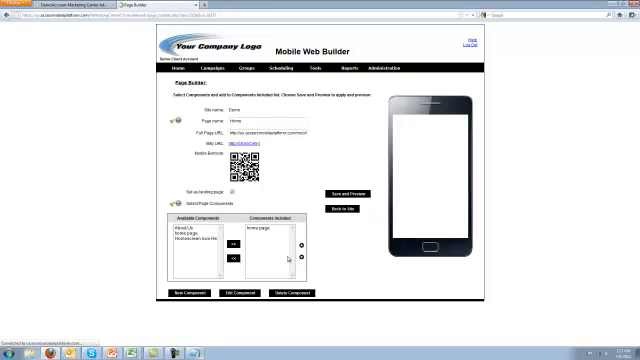
left_click(352, 192)
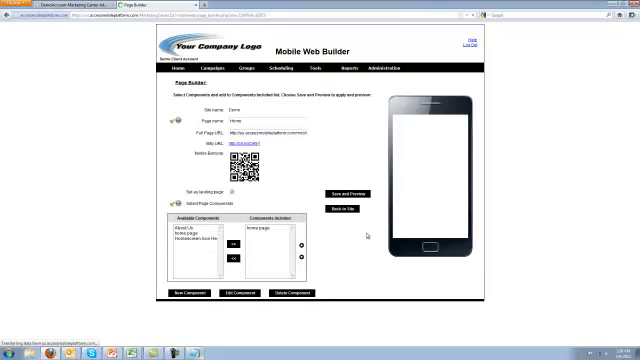
left_click(344, 190)
type("hex color codes")
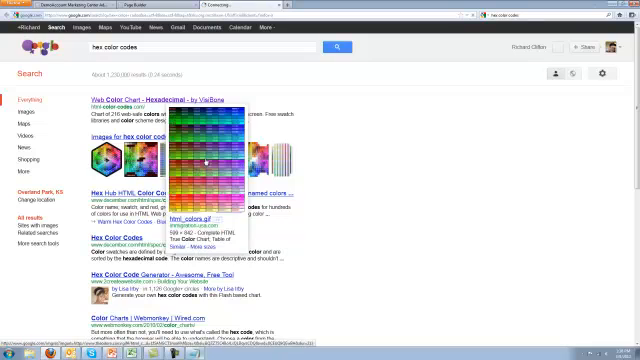
- Browse the Google results for "hex color codes" color charts
left_click(202, 160)
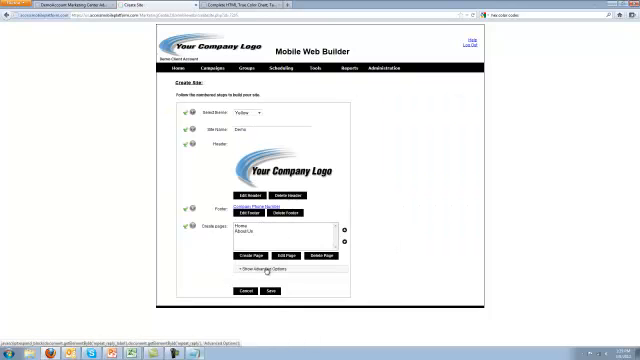
- Enable Show Advanced Options on the Create Site form
left_click(244, 272)
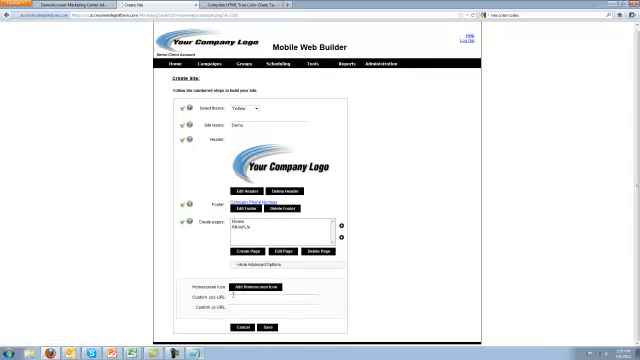